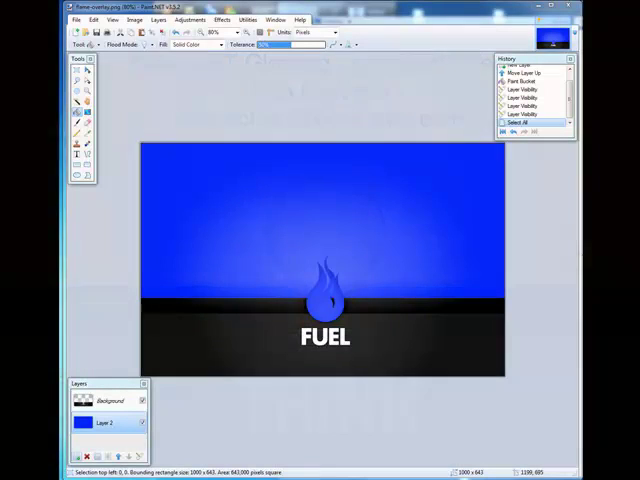
pyautogui.moveTo(517, 313)
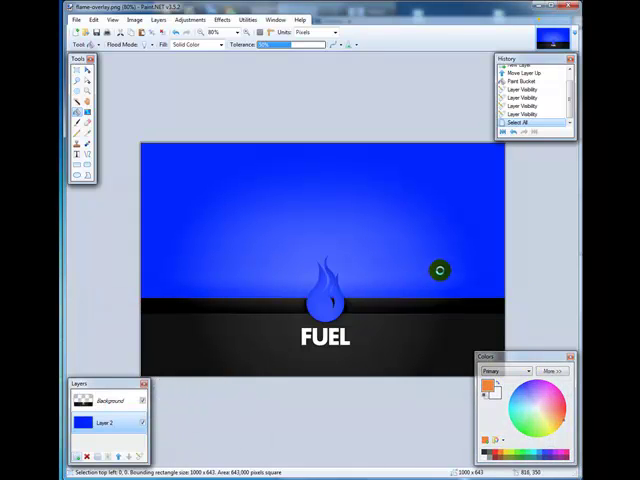
# Recolour the background layer orange, lime green, white, then back to blue.
pyautogui.click(440, 270)
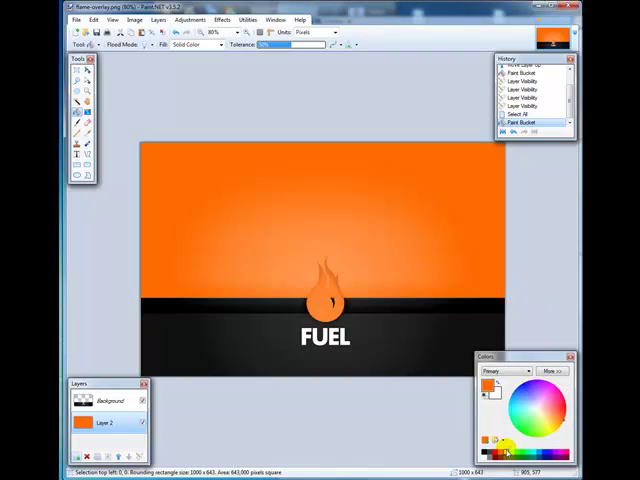
pyautogui.click(362, 234)
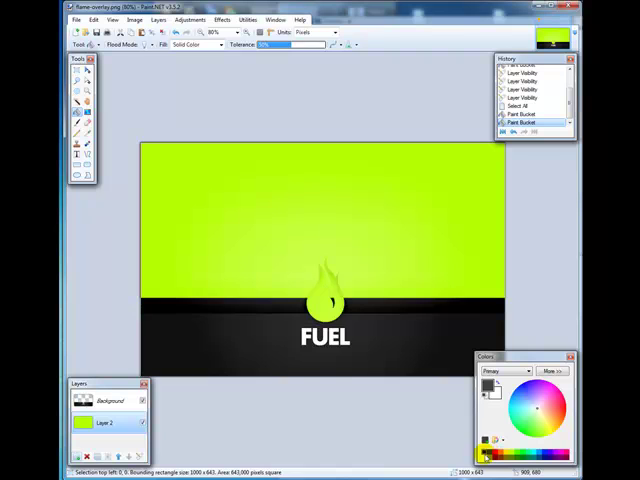
pyautogui.click(320, 220)
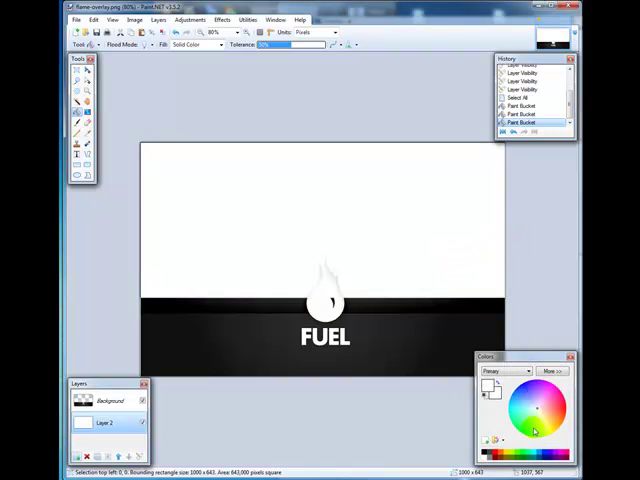
pyautogui.click(375, 188)
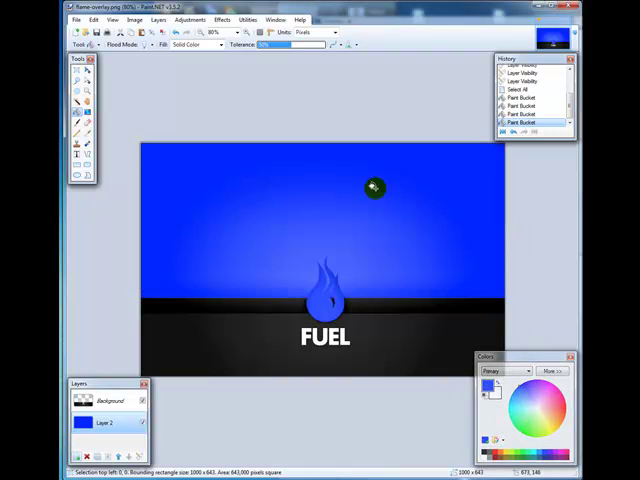
pyautogui.moveTo(475, 199)
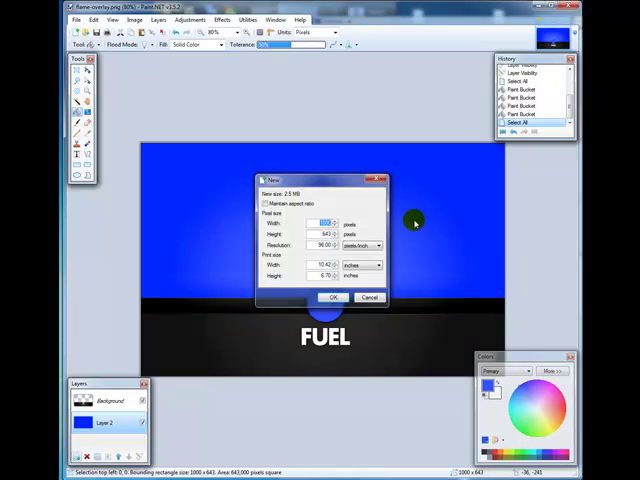
# Create a transparent 1000×643 image with a thin rectangle band across its lower portion.
pyautogui.click(333, 297)
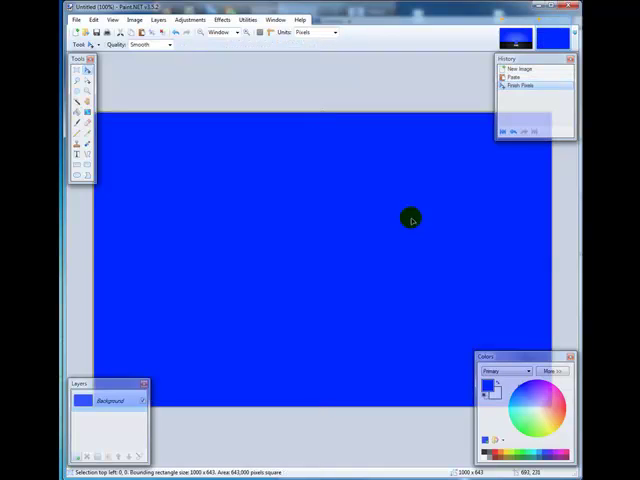
pyautogui.press('Delete')
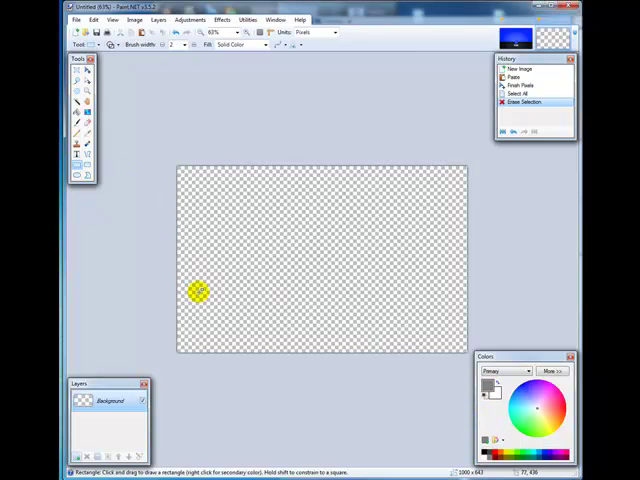
pyautogui.moveTo(197, 290); pyautogui.dragTo(448, 298)
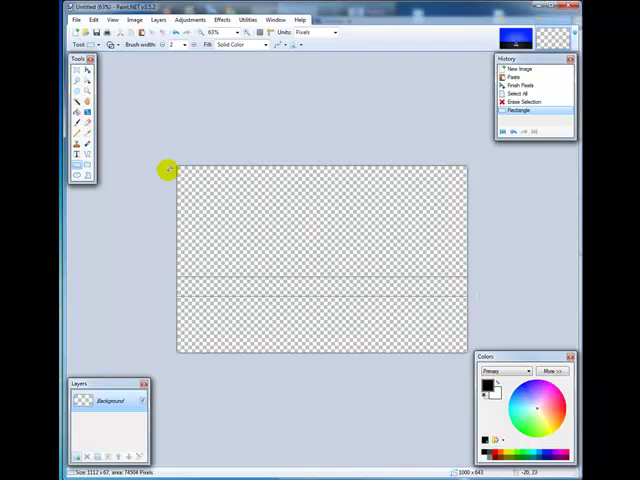
# Fill the rectangle band with black using the Paint Bucket.
pyautogui.click(75, 113)
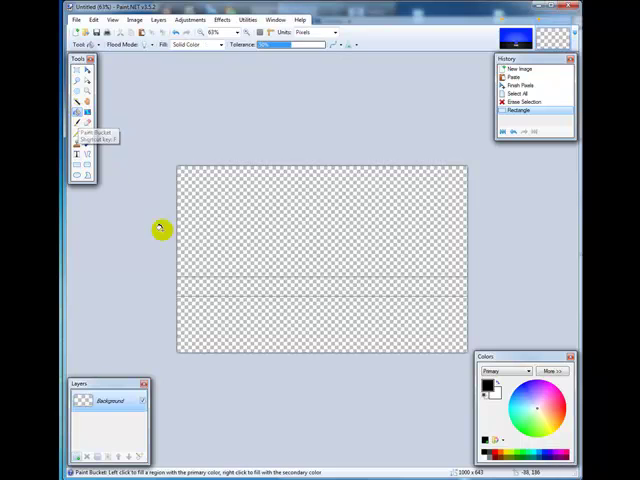
pyautogui.click(320, 290)
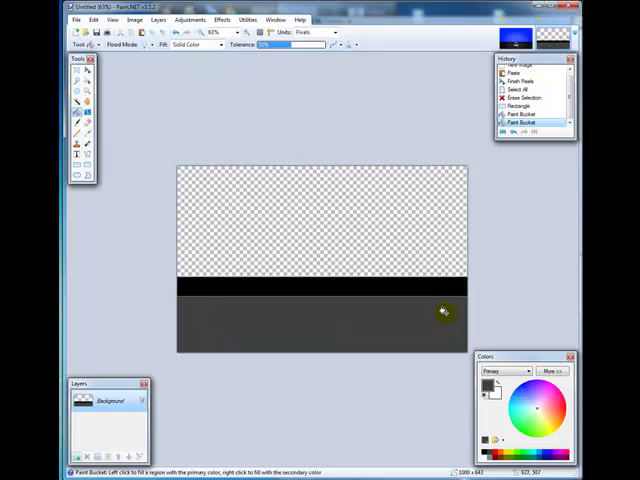
pyautogui.moveTo(515, 264)
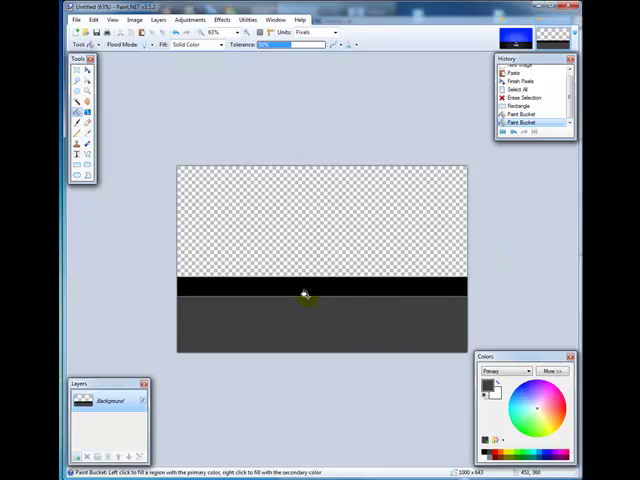
pyautogui.moveTo(490, 305)
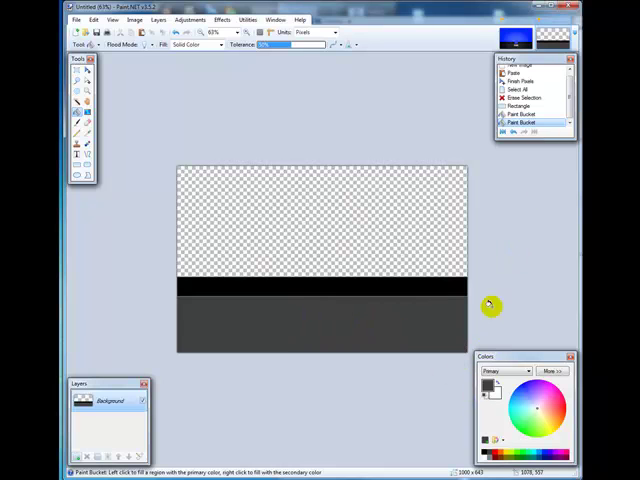
pyautogui.moveTo(490, 305)
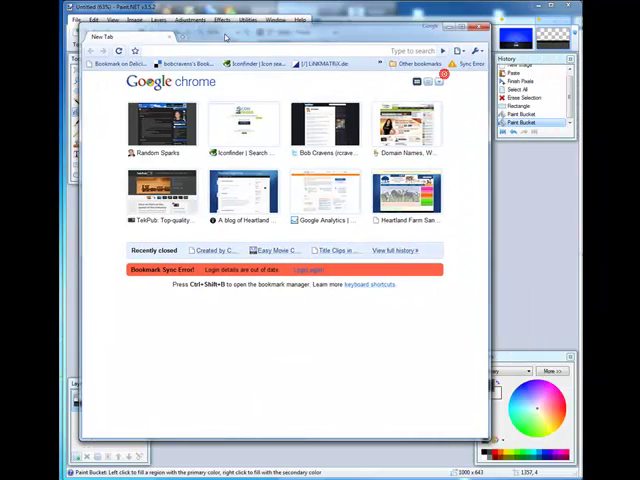
# Search Iconfinder for light bulb icons filtered to 128 px size.
pyautogui.click(241, 64)
pyautogui.write('light bul')
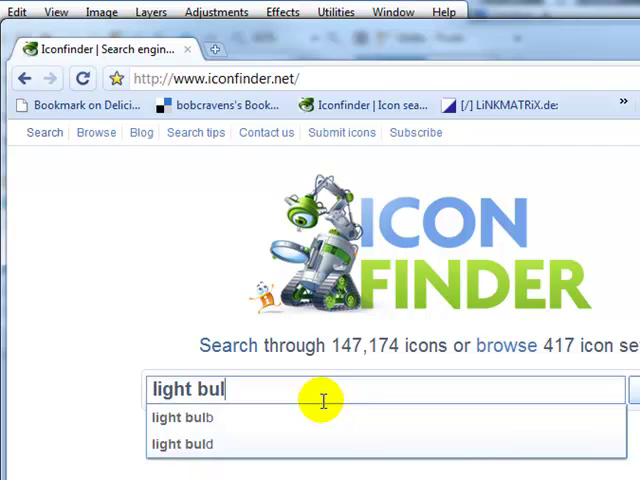
pyautogui.click(182, 417)
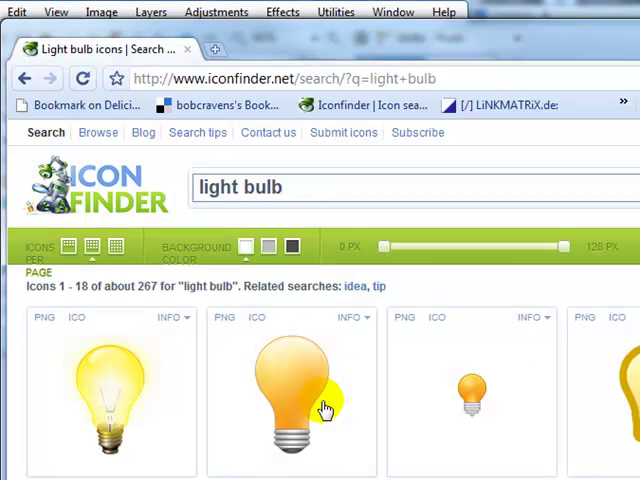
pyautogui.moveTo(388, 246); pyautogui.dragTo(408, 246)
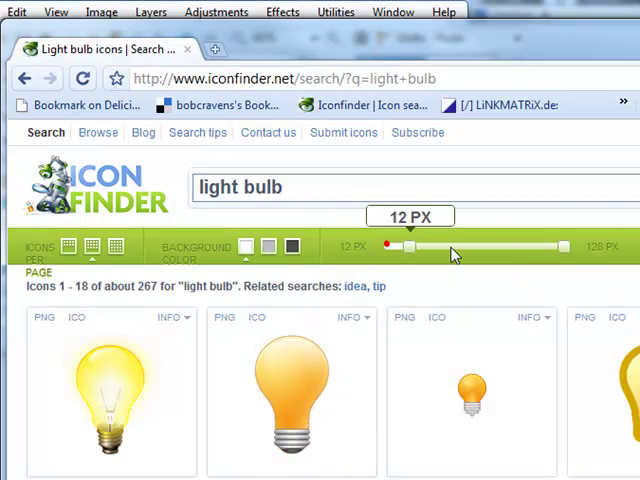
pyautogui.moveTo(408, 246); pyautogui.dragTo(565, 246)
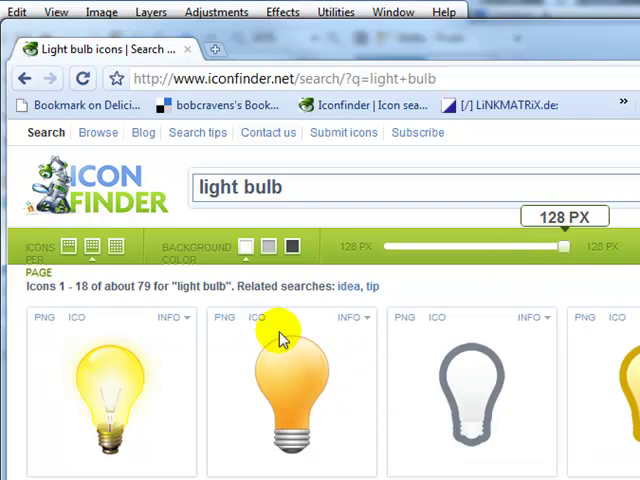
pyautogui.moveTo(258, 317)
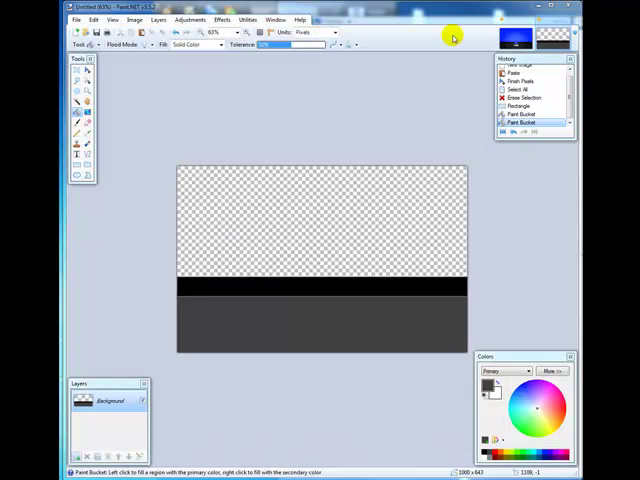
# Open the light bulb PNG and select the empty area around the bulb with Magic Wand.
pyautogui.click(75, 19)
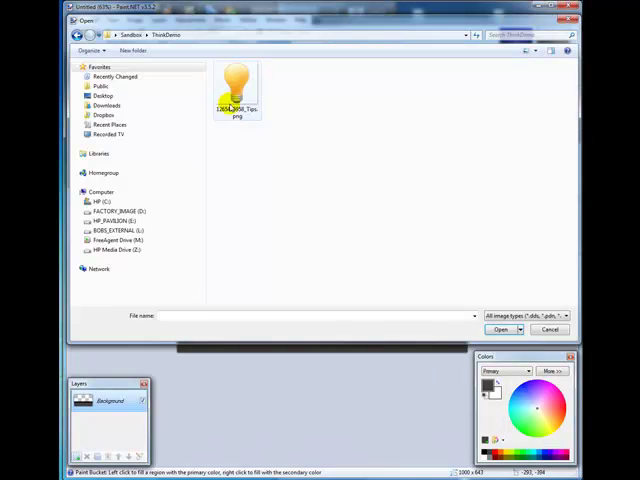
pyautogui.click(502, 329)
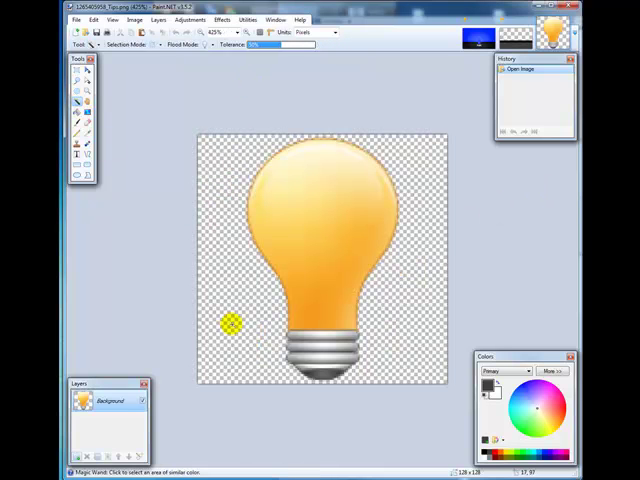
pyautogui.click(231, 318)
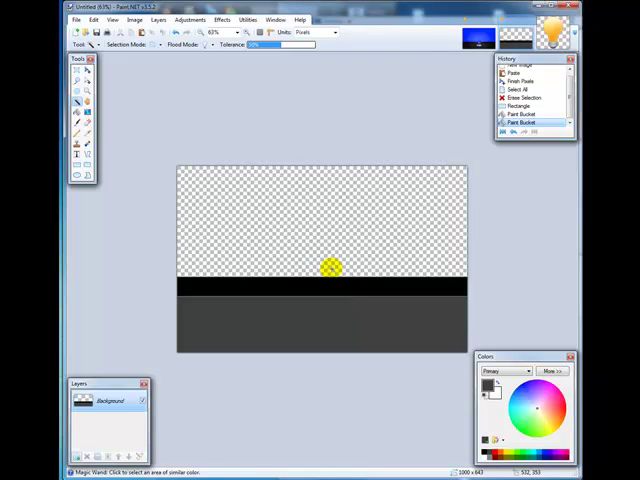
pyautogui.moveTo(330, 268)
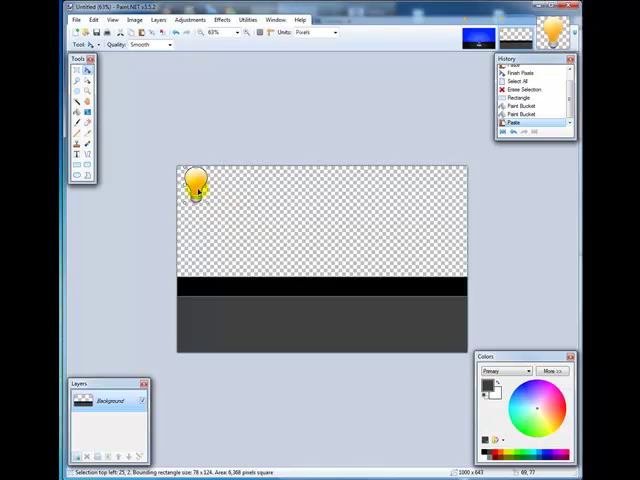
# Move the pasted bulb toward the centre of the image.
pyautogui.moveTo(197, 188); pyautogui.dragTo(320, 243)
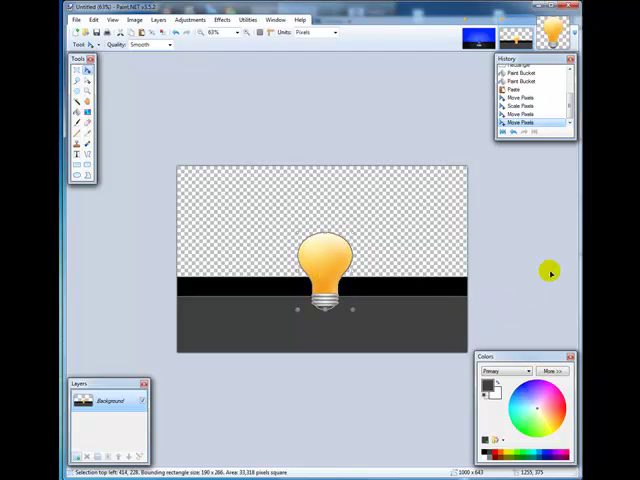
pyautogui.moveTo(491, 262)
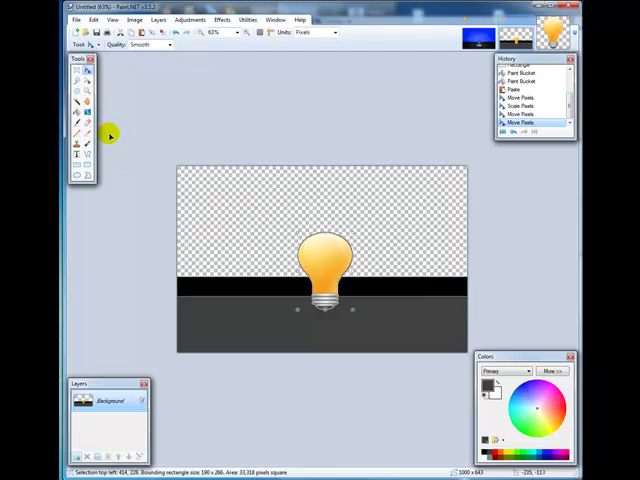
pyautogui.click(220, 204)
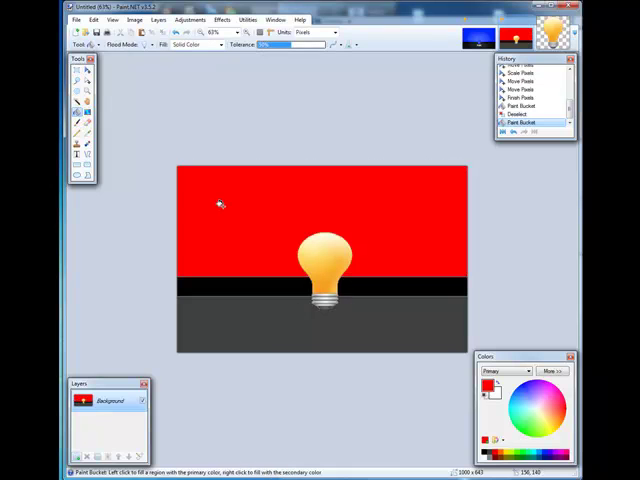
pyautogui.moveTo(528, 288)
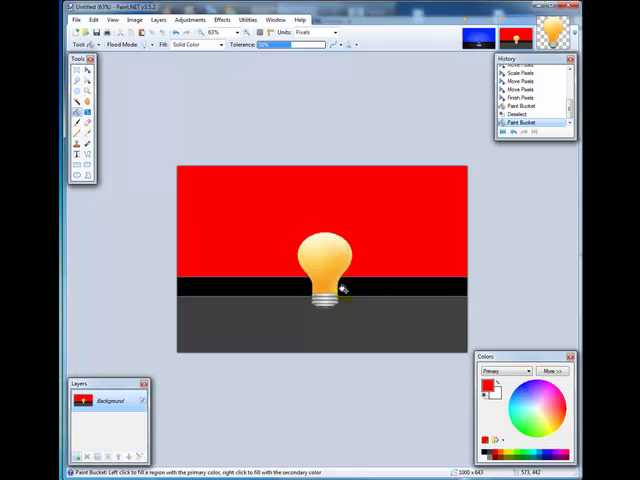
pyautogui.moveTo(480, 188)
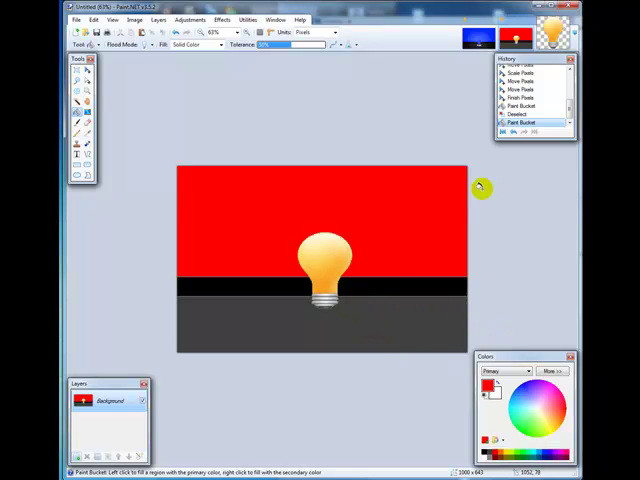
pyautogui.moveTo(322, 263)
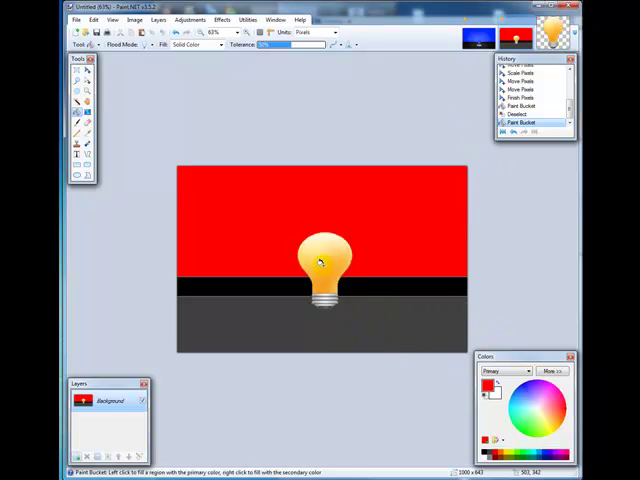
pyautogui.moveTo(322, 315)
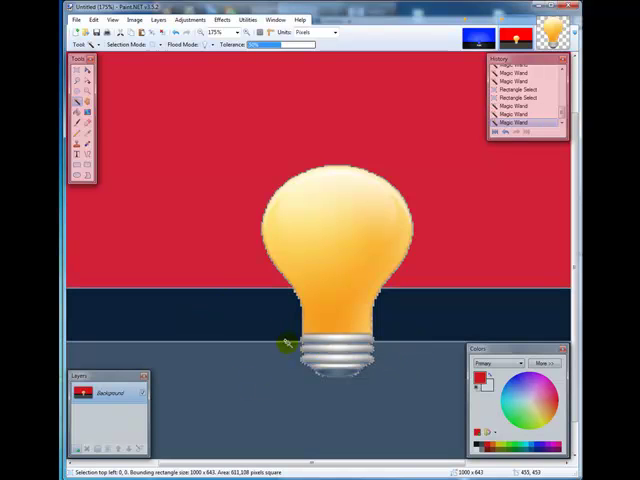
# Add rectangular strips beside and along the bulb's base to the selection.
pyautogui.click(78, 82)
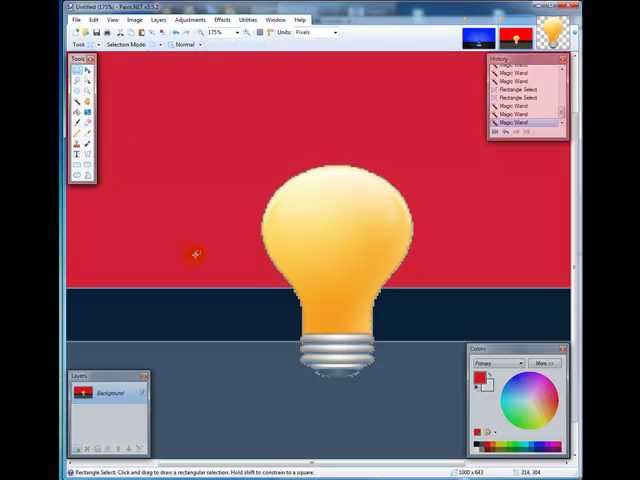
pyautogui.moveTo(293, 337)
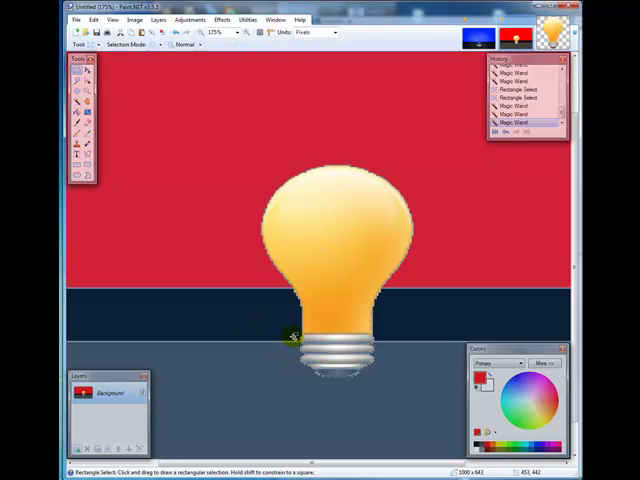
pyautogui.moveTo(290, 338); pyautogui.dragTo(360, 390)
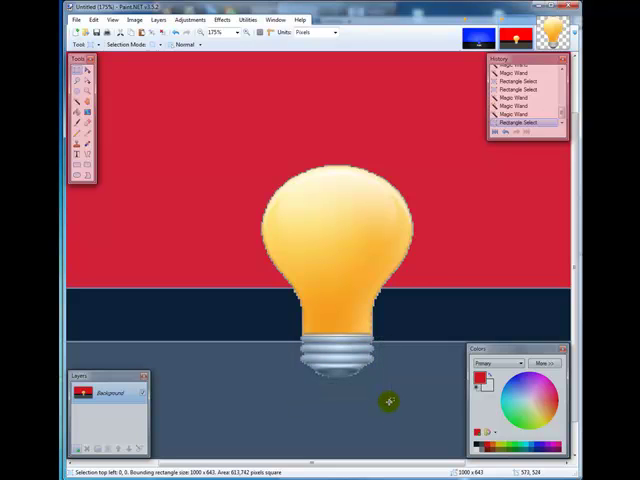
pyautogui.moveTo(310, 332)
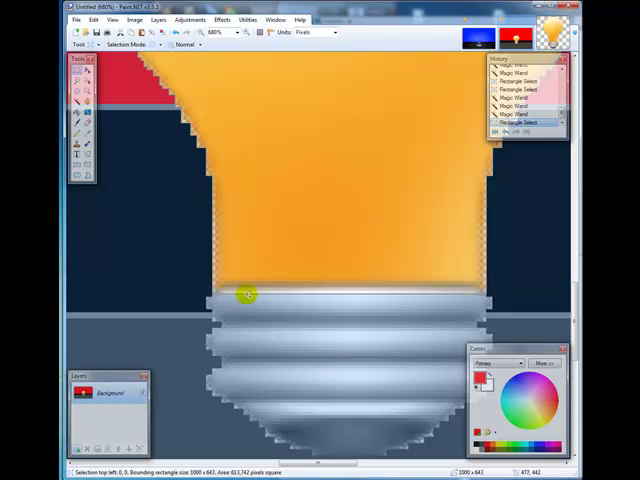
pyautogui.moveTo(253, 300)
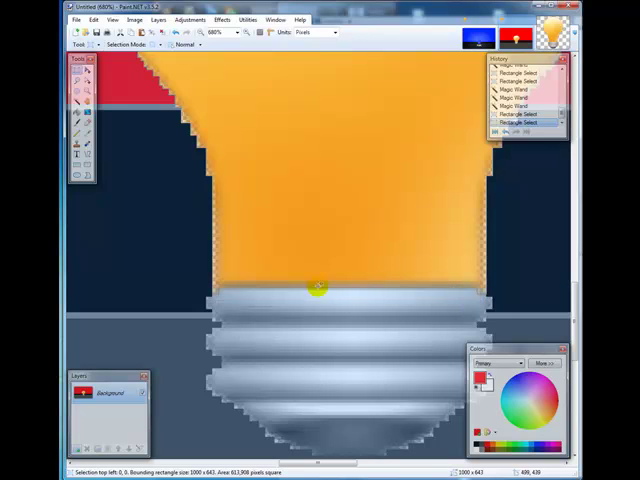
pyautogui.moveTo(245, 290)
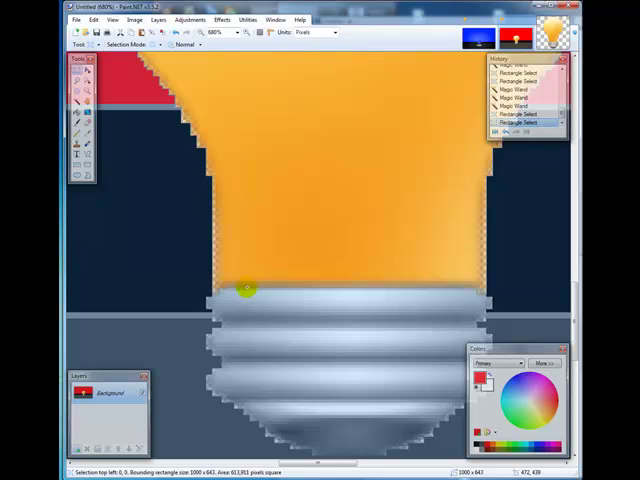
pyautogui.moveTo(245, 289); pyautogui.dragTo(465, 291)
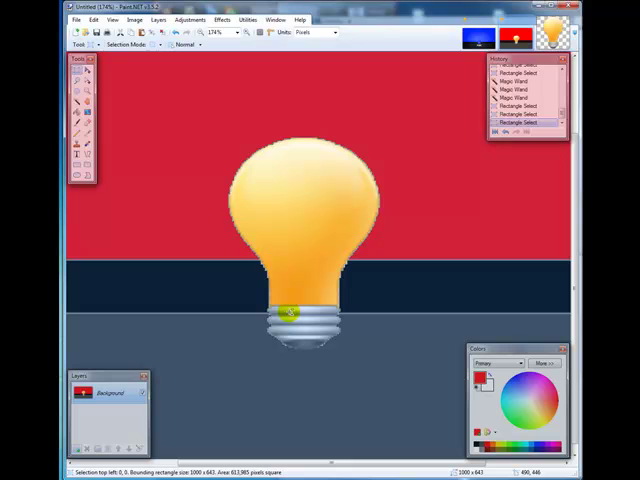
pyautogui.moveTo(483, 278)
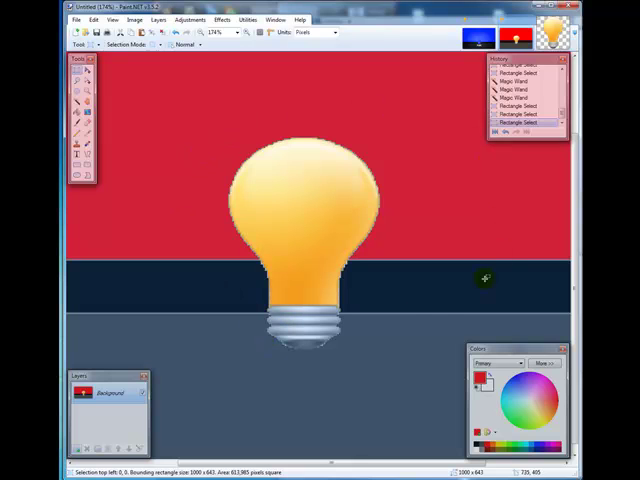
pyautogui.moveTo(207, 305)
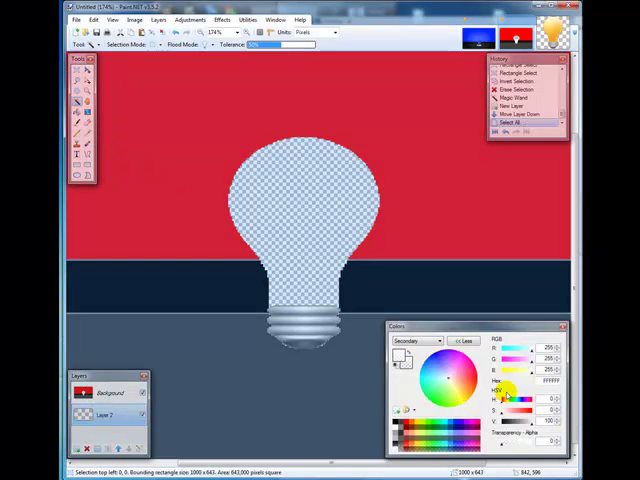
# Choose the fill colour for the new Layer 2.
pyautogui.click(310, 200)
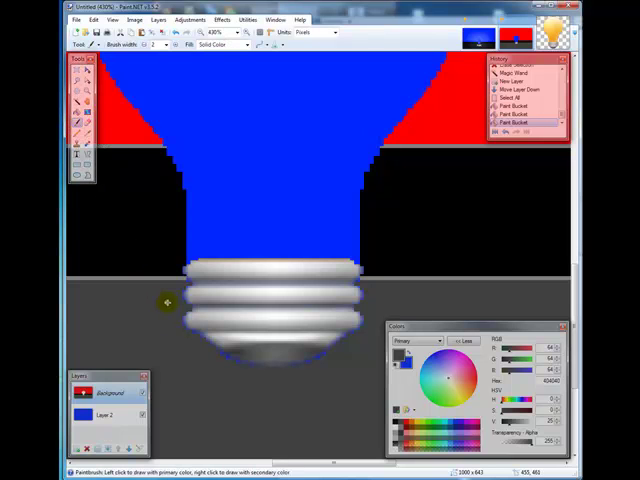
pyautogui.moveTo(188, 300)
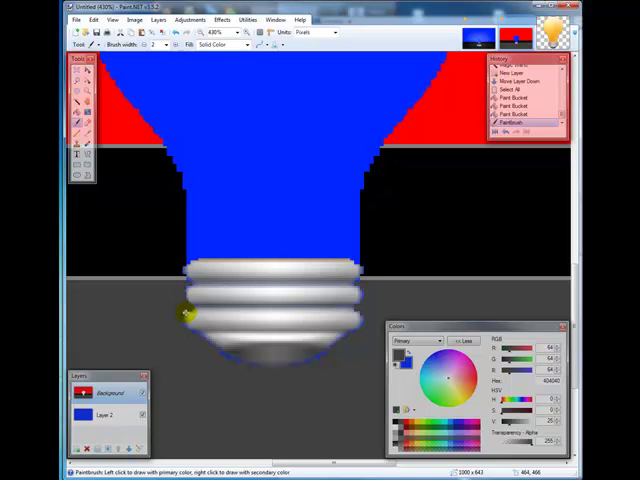
pyautogui.moveTo(186, 328)
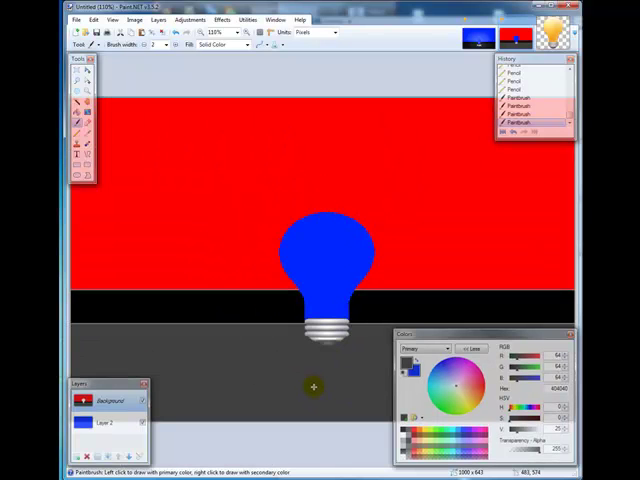
pyautogui.moveTo(351, 378)
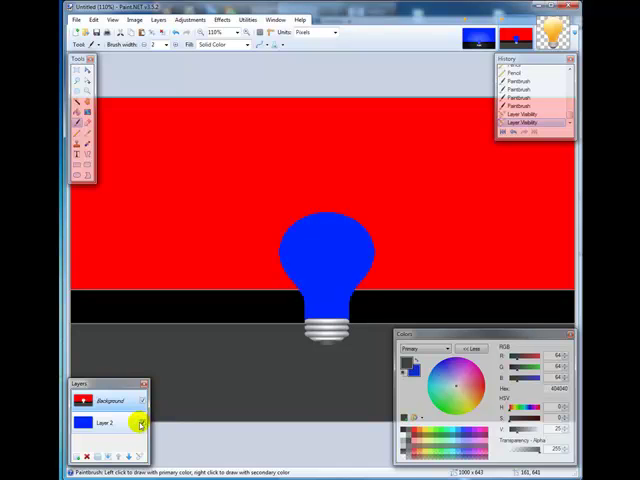
# Toggle Layer 2's visibility and select the red area around the bulb.
pyautogui.click(108, 401)
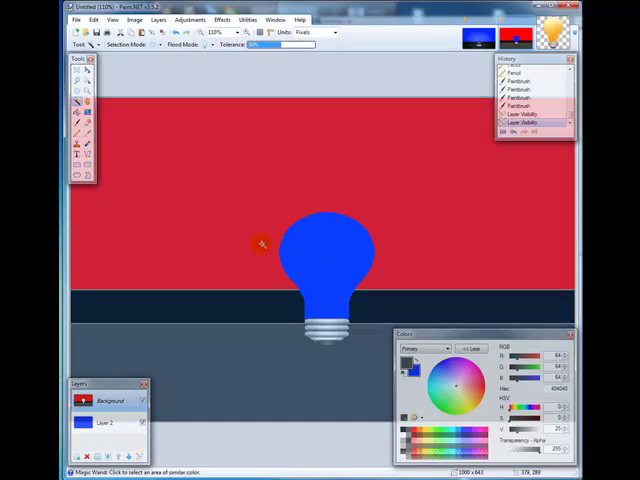
pyautogui.click(260, 243)
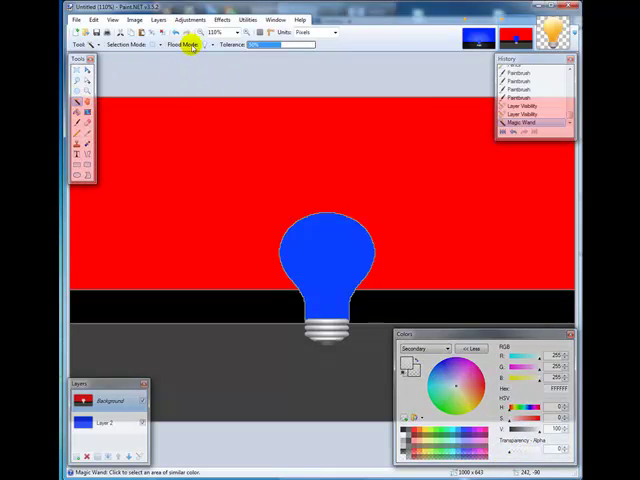
# Apply the Glow photo effect to the red background area.
pyautogui.click(222, 19)
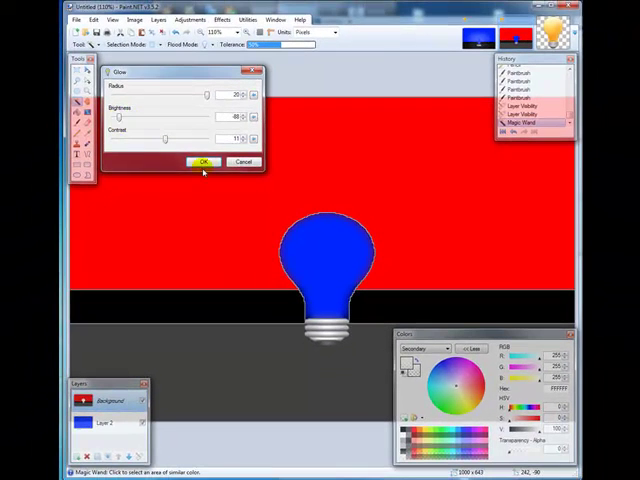
pyautogui.click(202, 161)
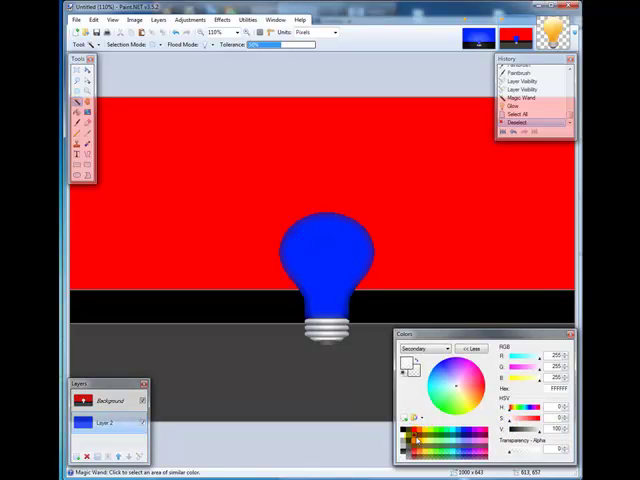
# Pick orange for Layer 2 and select the red upper background for erasing.
pyautogui.click(330, 270)
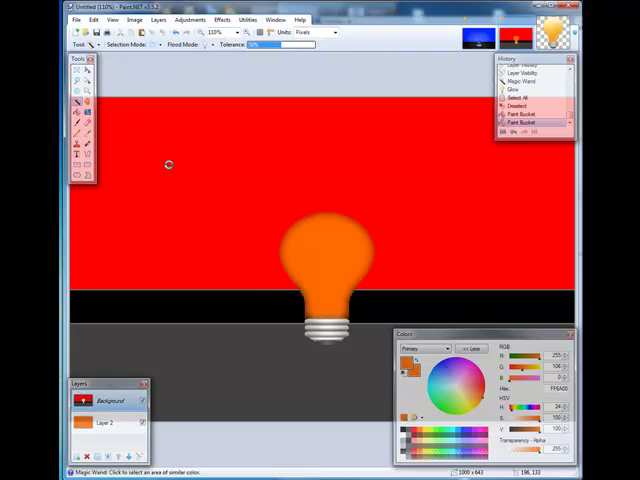
pyautogui.click(390, 190)
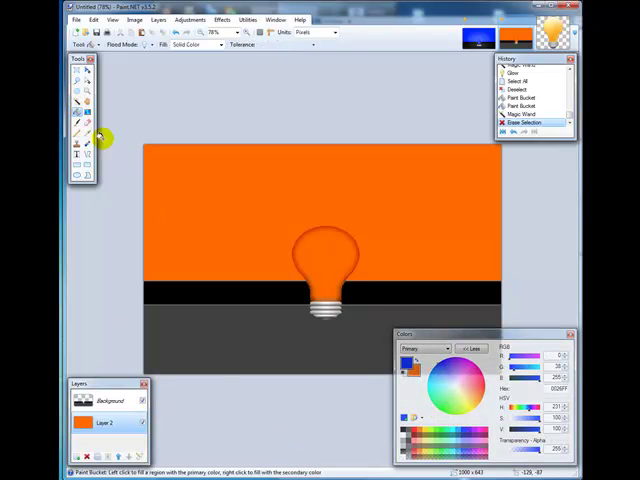
# Refill Layer 2 with the Paint Bucket in magenta, then green, then yellow.
pyautogui.click(352, 268)
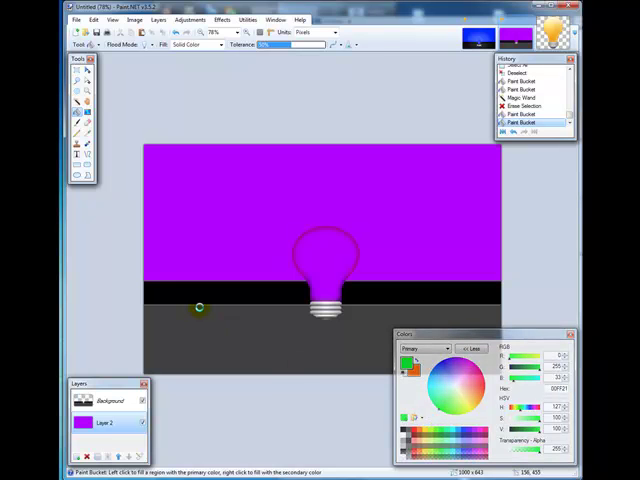
pyautogui.click(198, 277)
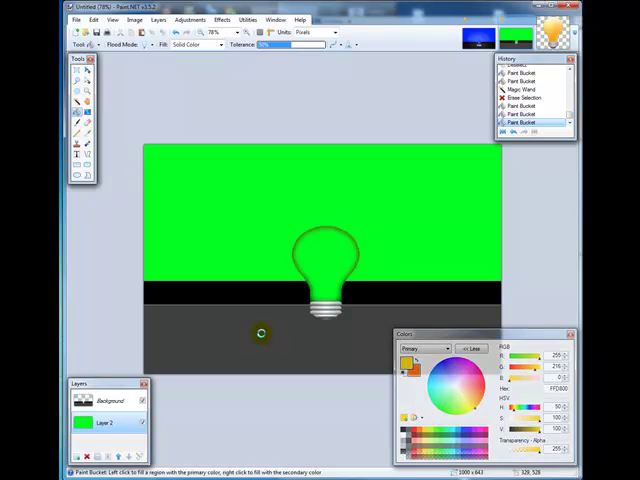
pyautogui.click(252, 278)
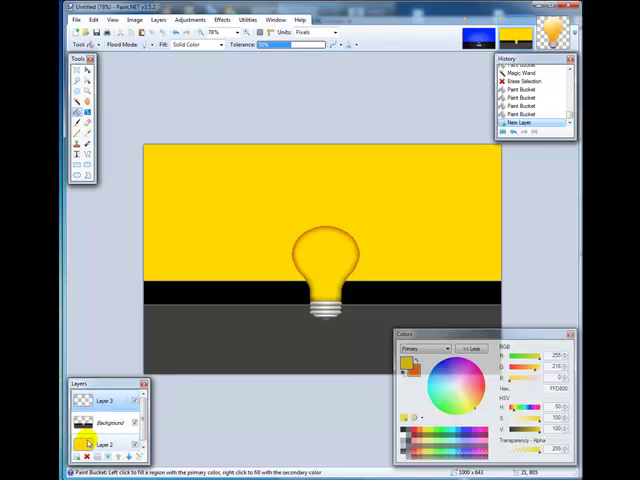
# Name the new top layer Glow in Layer Properties and ready the Gradient tool.
pyautogui.doubleClick(90, 444)
pyautogui.write('Glo')
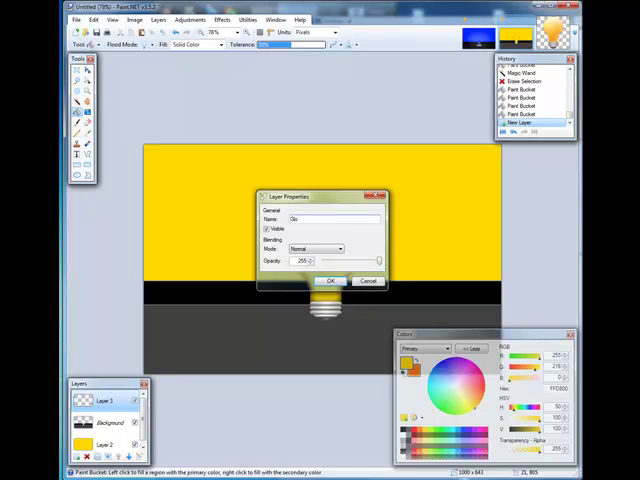
pyautogui.click(330, 280)
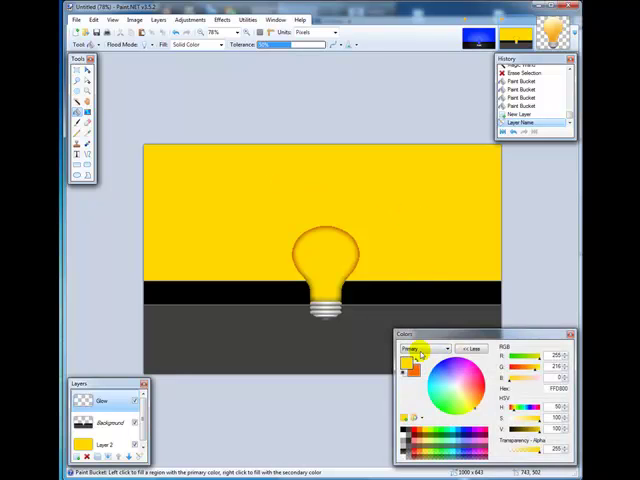
pyautogui.click(88, 113)
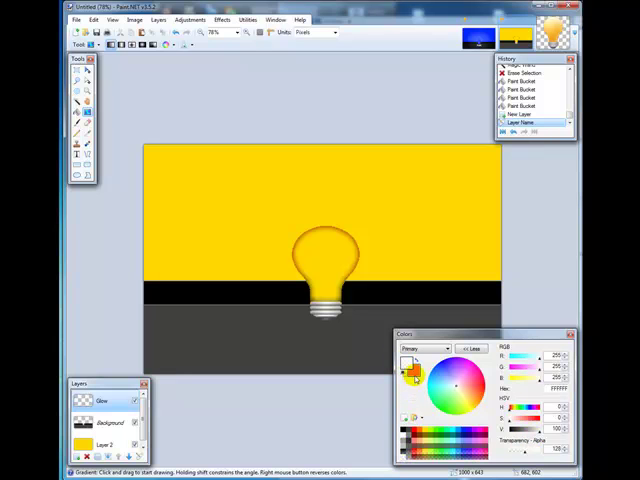
# Draw a white-to-transparent radial gradient from the bulb's centre outward on the Glow layer.
pyautogui.click(420, 348)
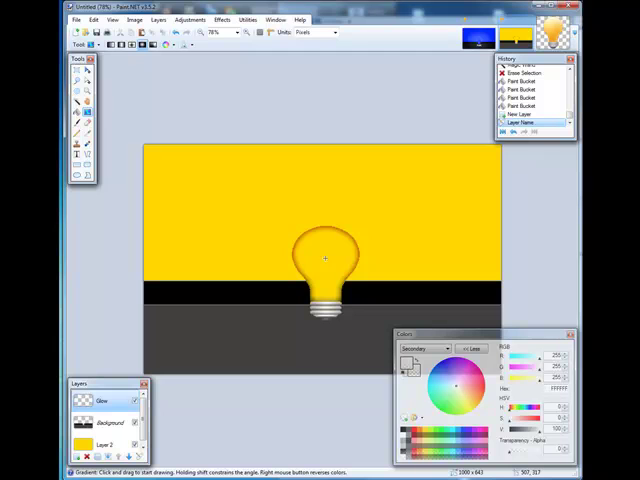
pyautogui.click(324, 258)
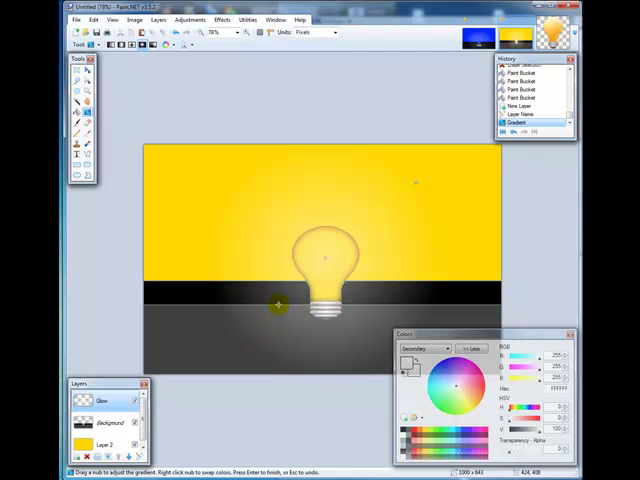
pyautogui.click(108, 422)
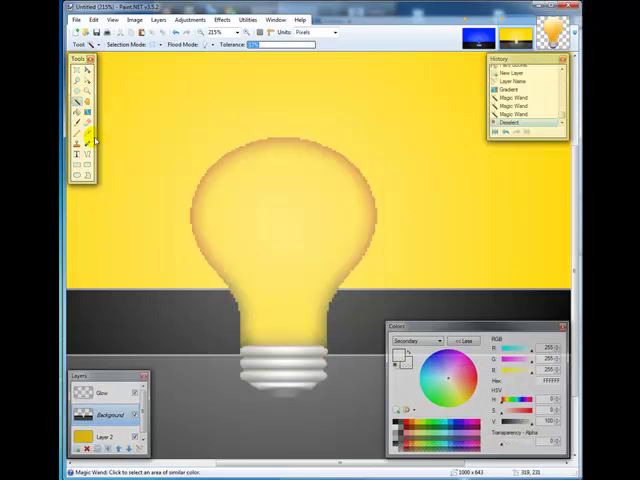
pyautogui.moveTo(142, 157)
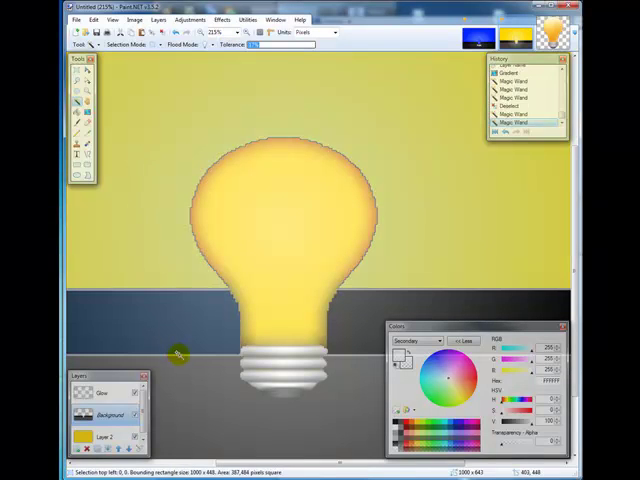
# Magic Wand the dark lower band into the selection, then lasso around the bulb's base.
pyautogui.click(358, 341)
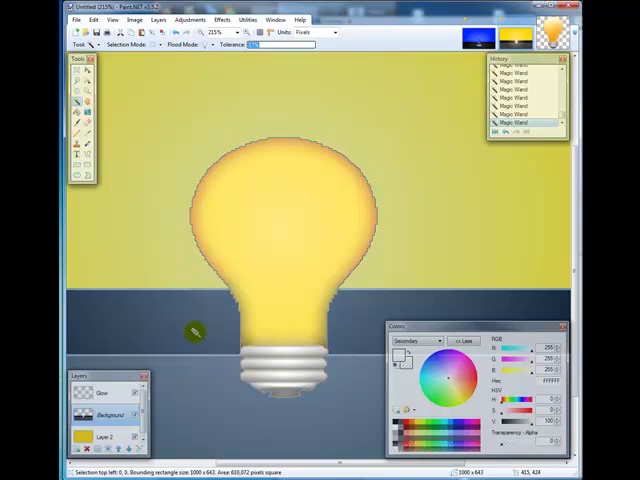
pyautogui.moveTo(328, 262)
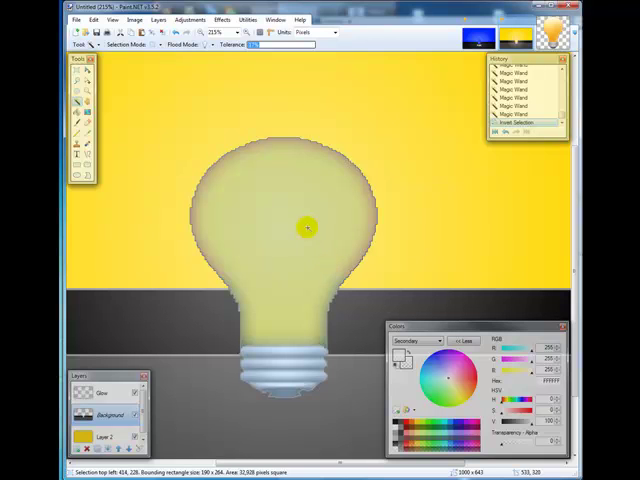
pyautogui.moveTo(78, 88)
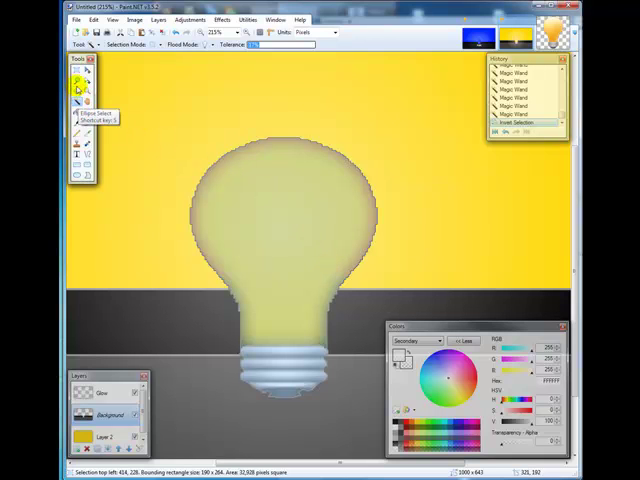
pyautogui.moveTo(77, 80)
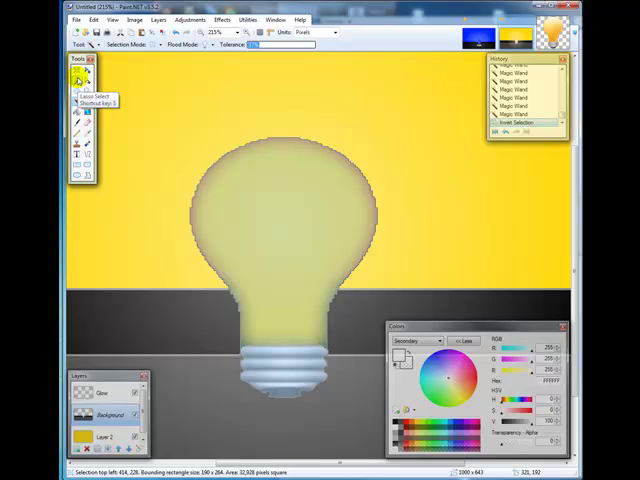
pyautogui.click(78, 79)
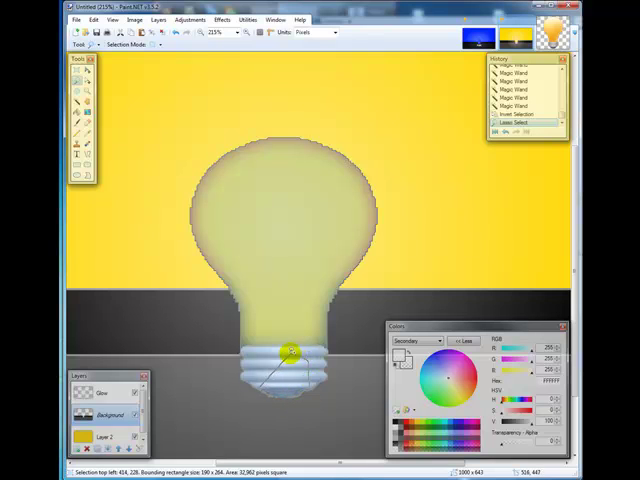
pyautogui.moveTo(277, 265)
pyautogui.write('Captio')
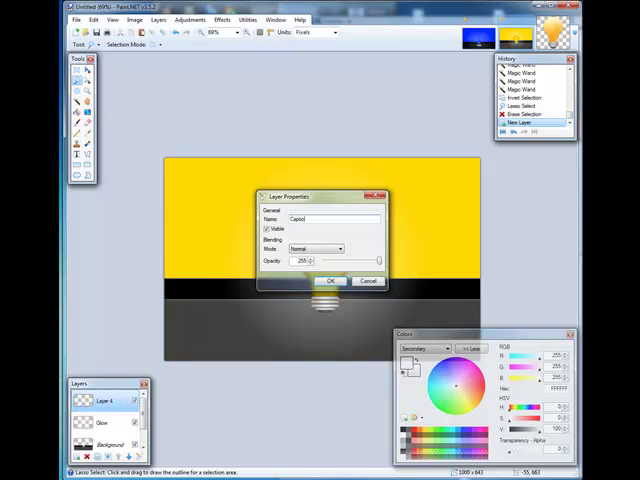
# Name the new layer Caption and place white text THINK below the bulb.
pyautogui.click(330, 280)
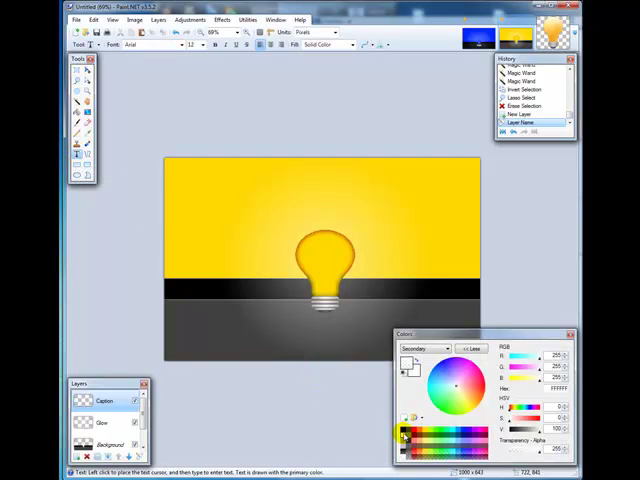
pyautogui.click(420, 348)
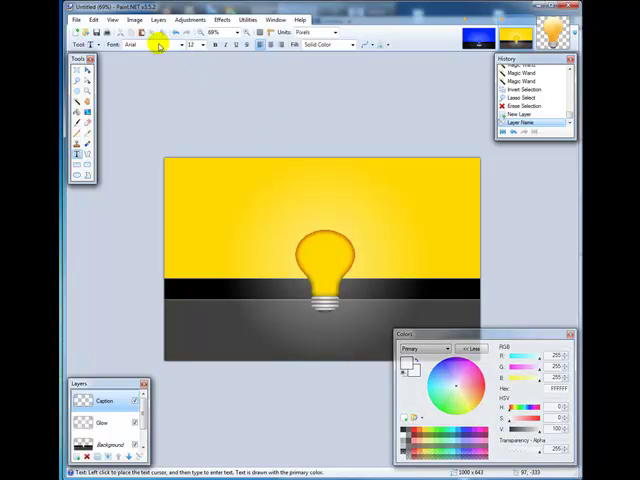
pyautogui.click(323, 324)
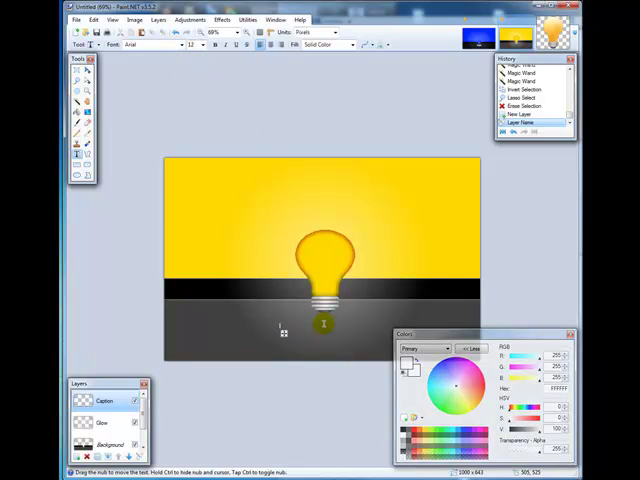
pyautogui.write('THINK')
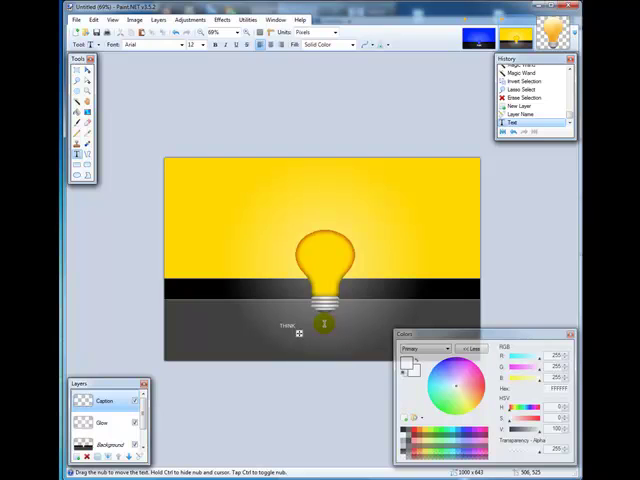
pyautogui.click(201, 45)
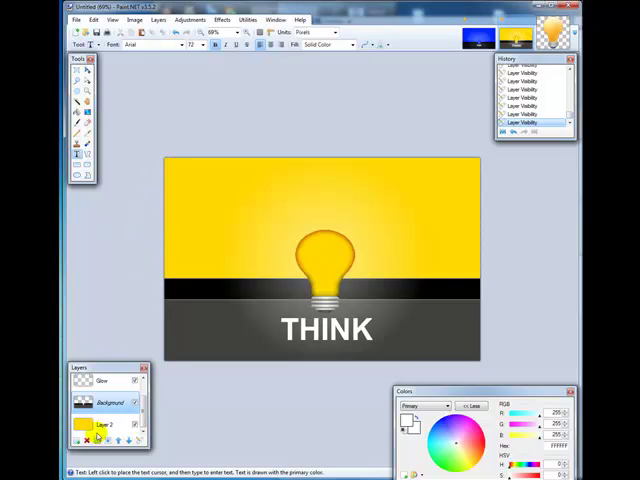
# Select the yellow Layer 2 and the Paint Bucket, ready to recolour it.
pyautogui.click(76, 122)
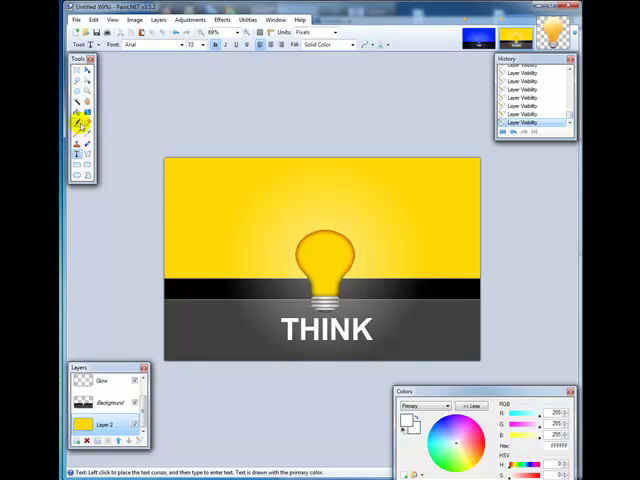
pyautogui.click(77, 120)
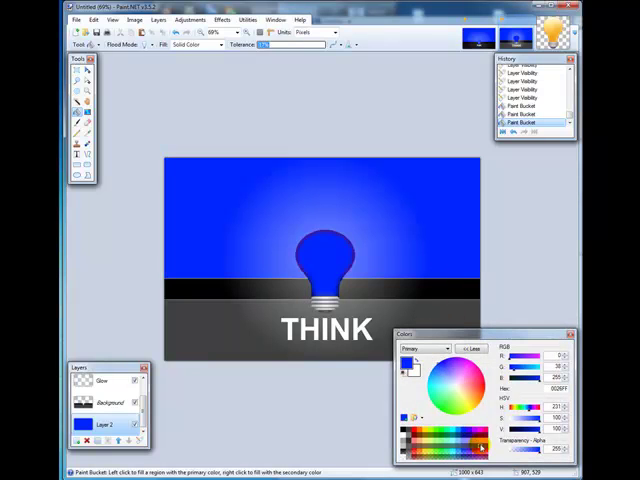
# Refill Layer 2 with magenta, then successively pinker red shades.
pyautogui.click(250, 264)
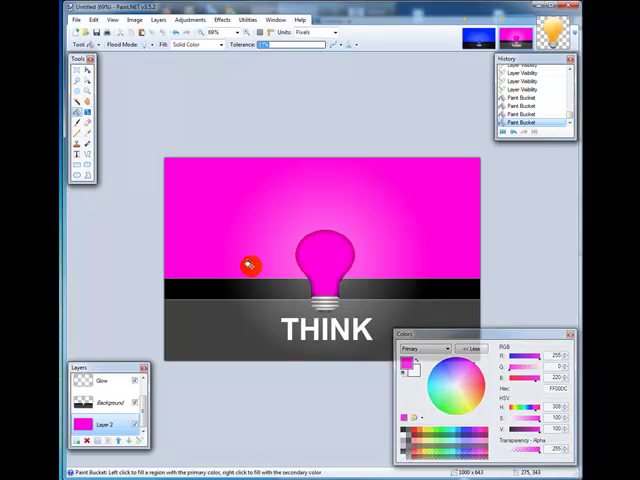
pyautogui.moveTo(468, 272)
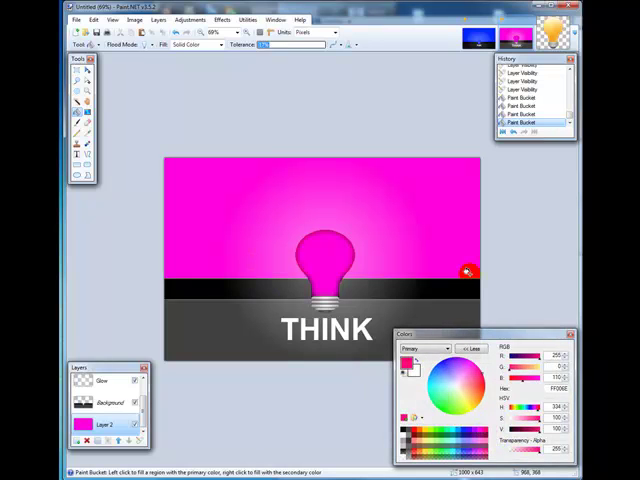
pyautogui.click(468, 272)
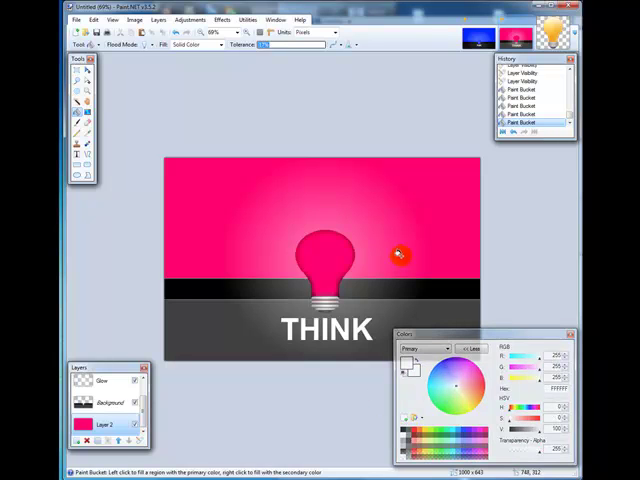
pyautogui.click(400, 255)
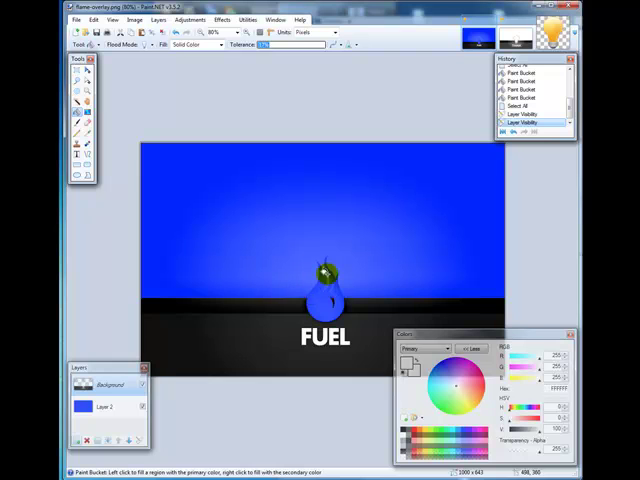
# Fill flame-overlay.png's Layer 2 white, then yellow, turning the flame yellow.
pyautogui.click(219, 252)
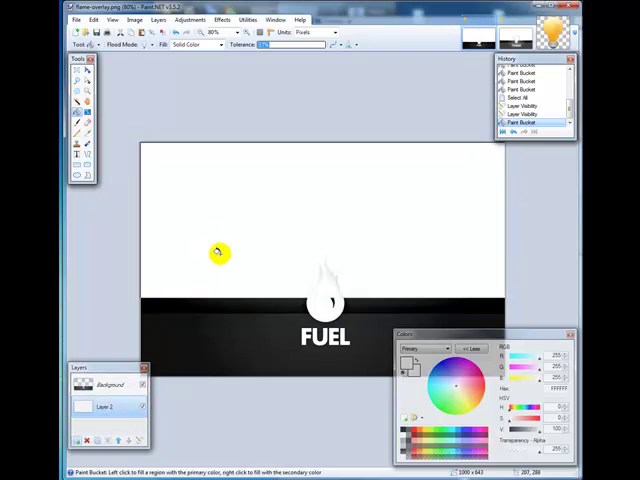
pyautogui.click(219, 252)
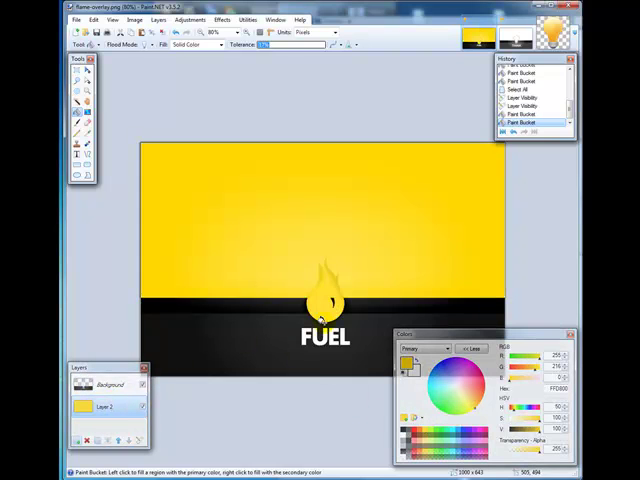